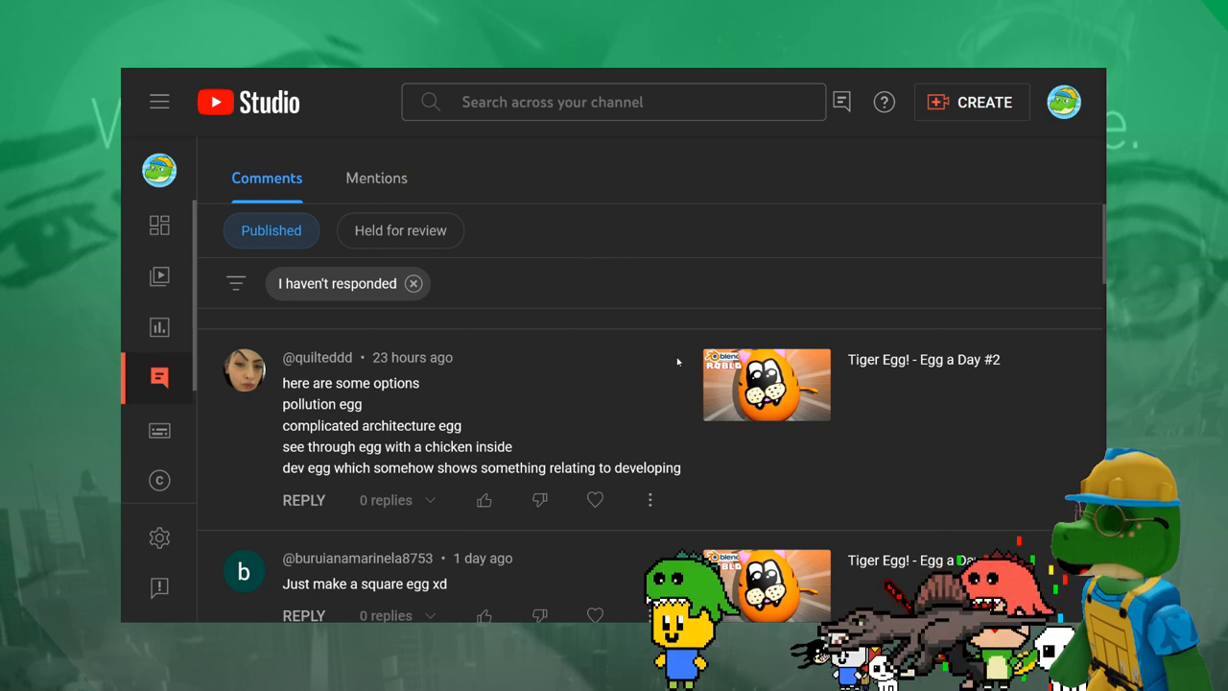
Step: Zoom out from the blocky figure to frame it for extruding the body
scroll("down", 3)
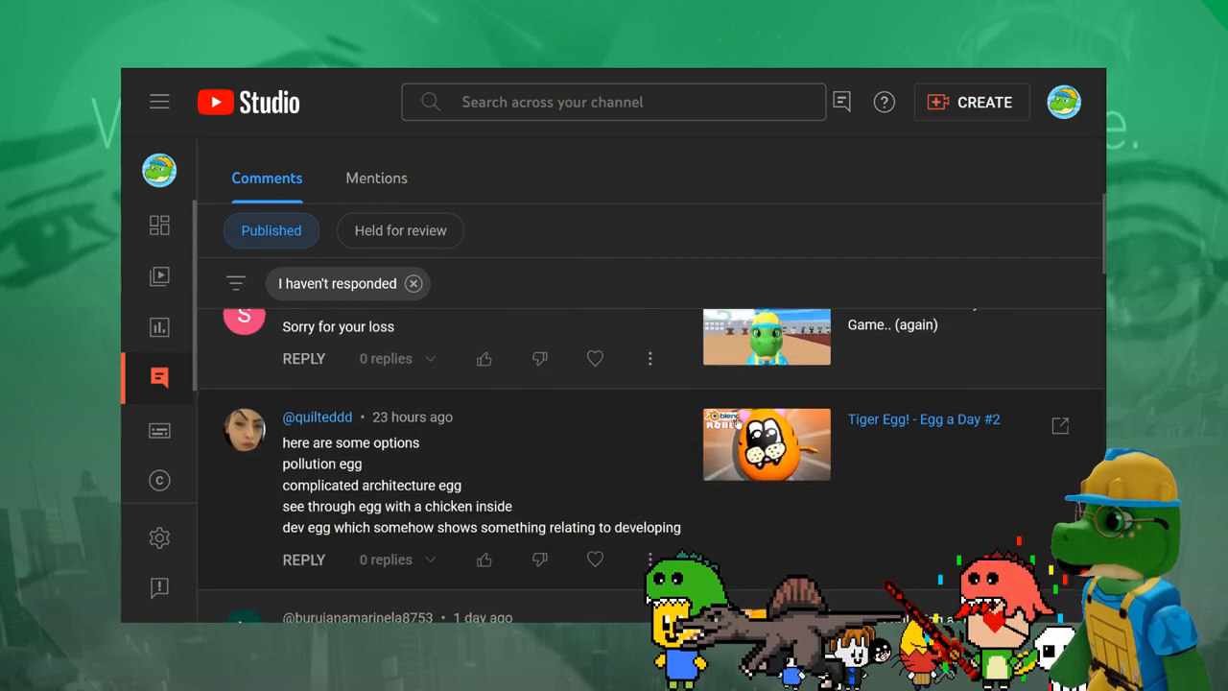
scroll("down", 3)
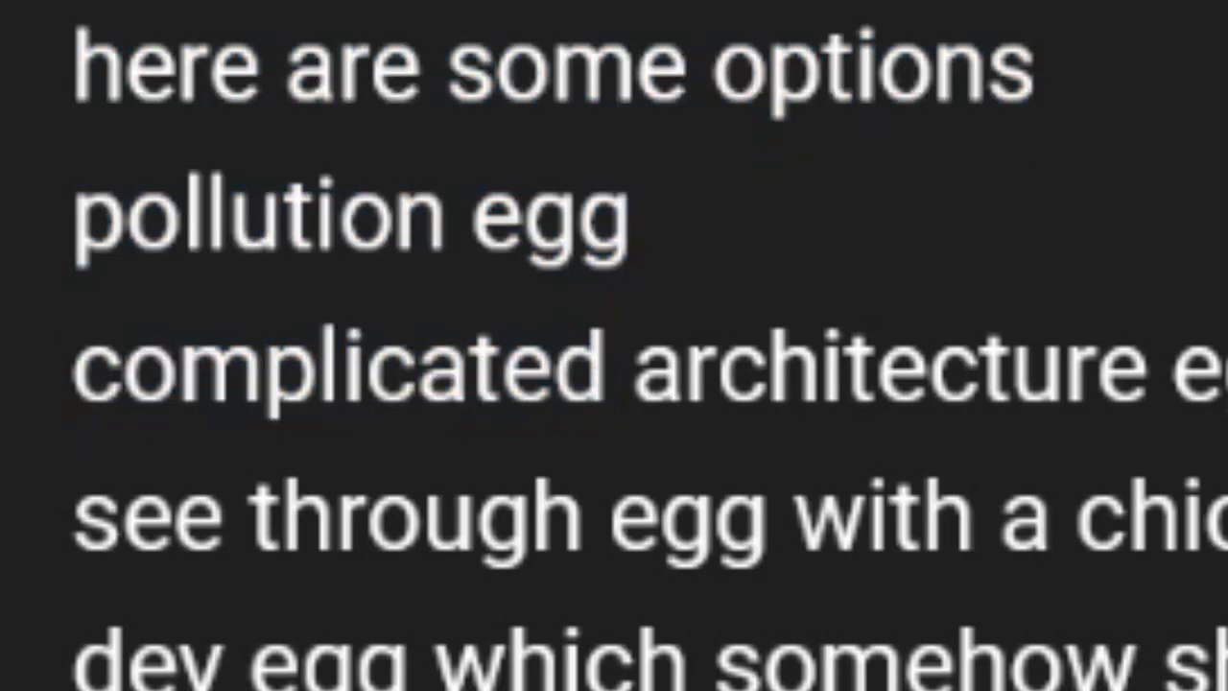
scroll("down", 3)
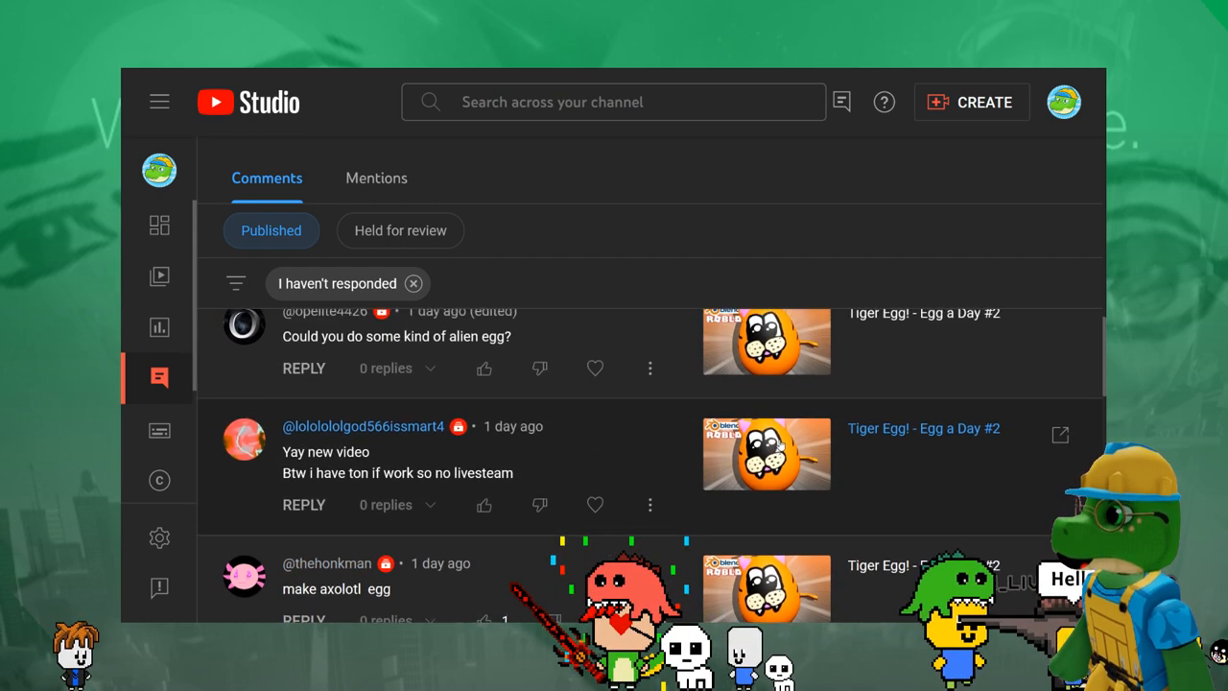
scroll("down", 3)
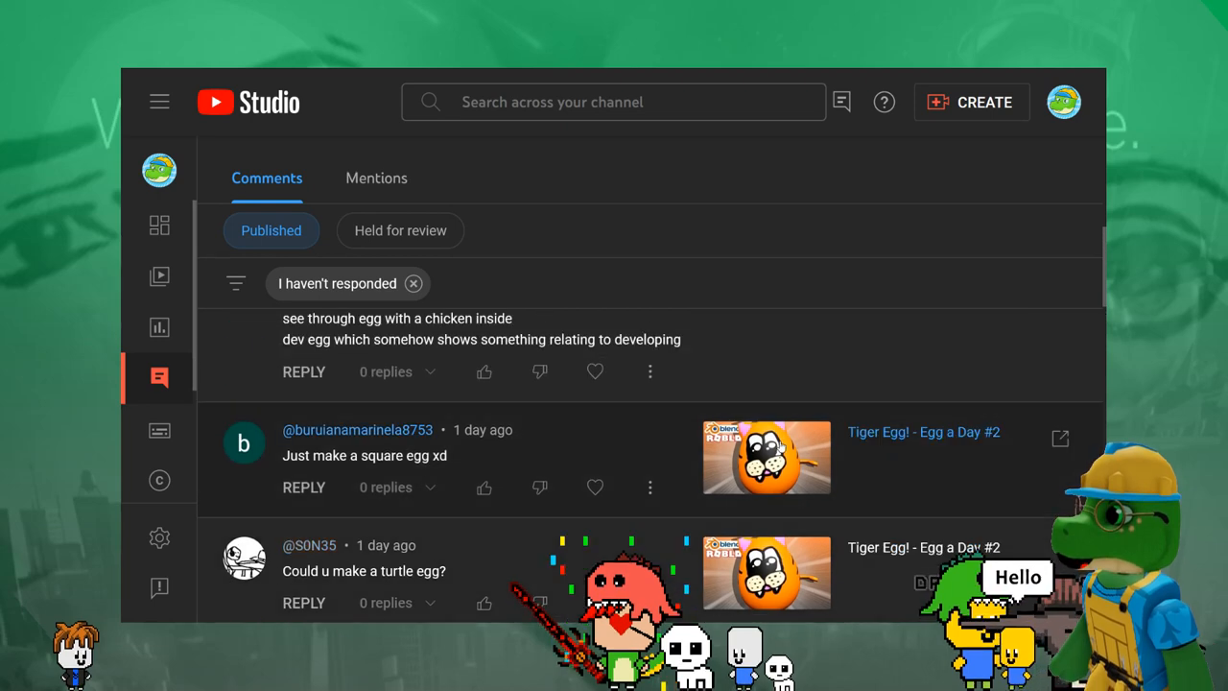
scroll("down", 3)
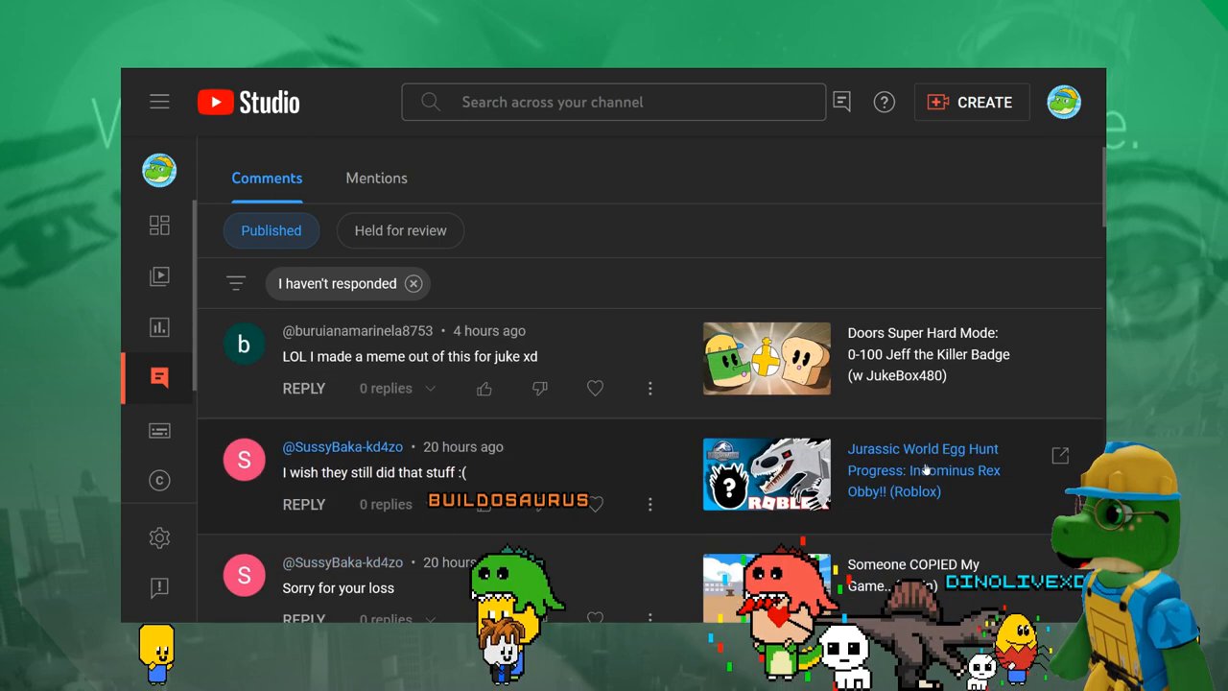
scroll("down", 3)
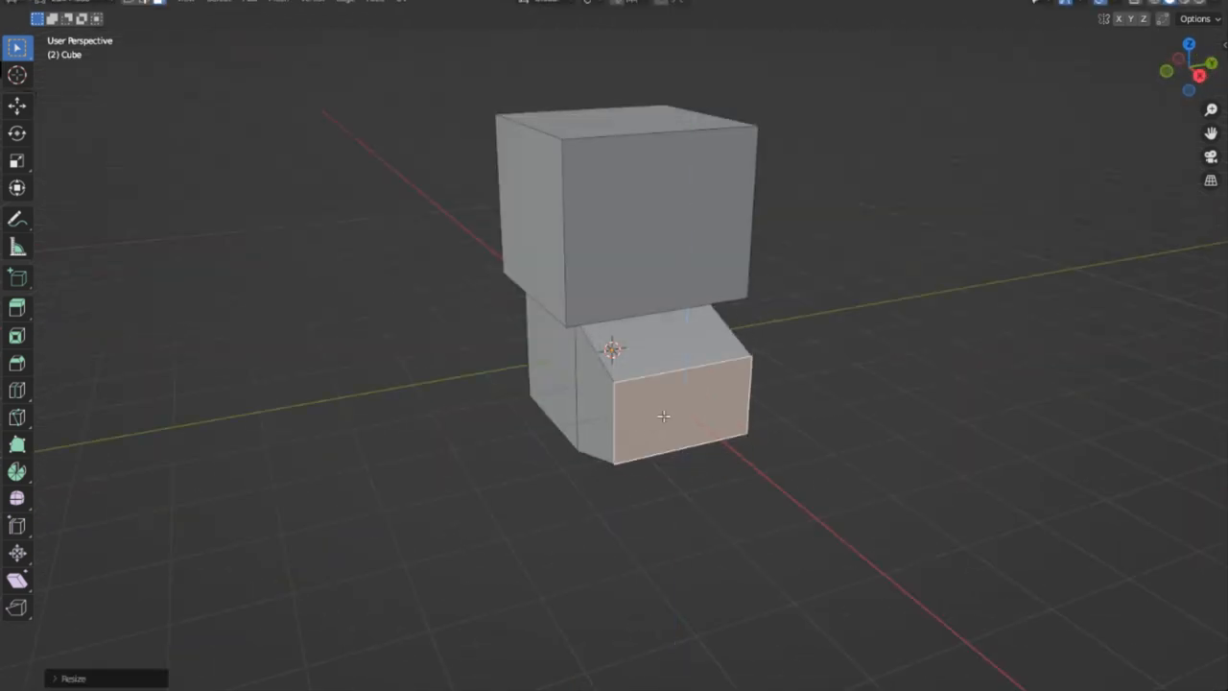
Step: Extrude the selected faces upward in stages to build the taller body
left_click_drag(663, 415, 768, 345)
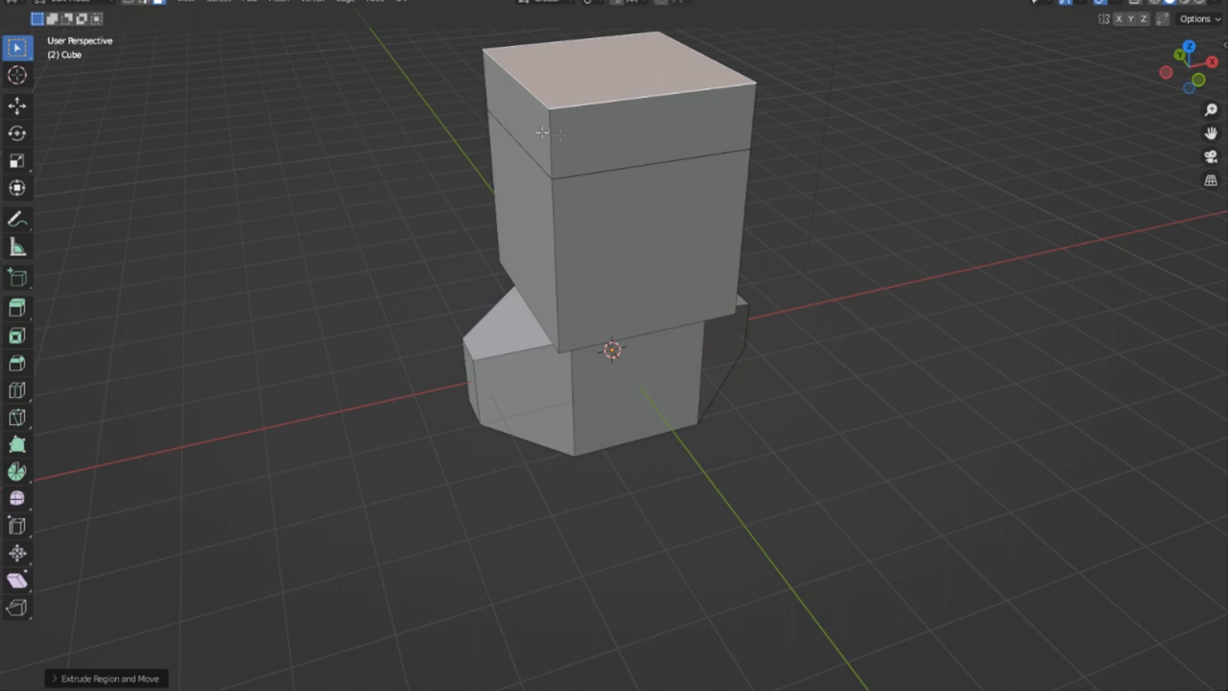
left_click_drag(613, 287, 710, 240)
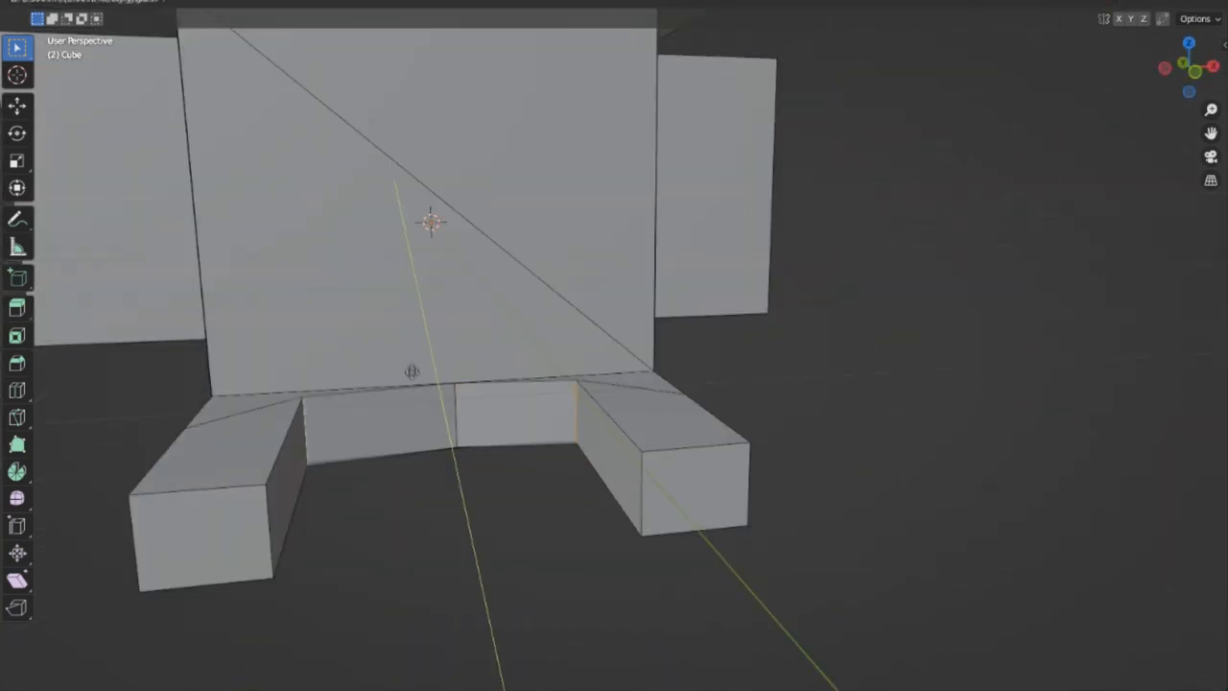
left_click_drag(431, 221, 572, 173)
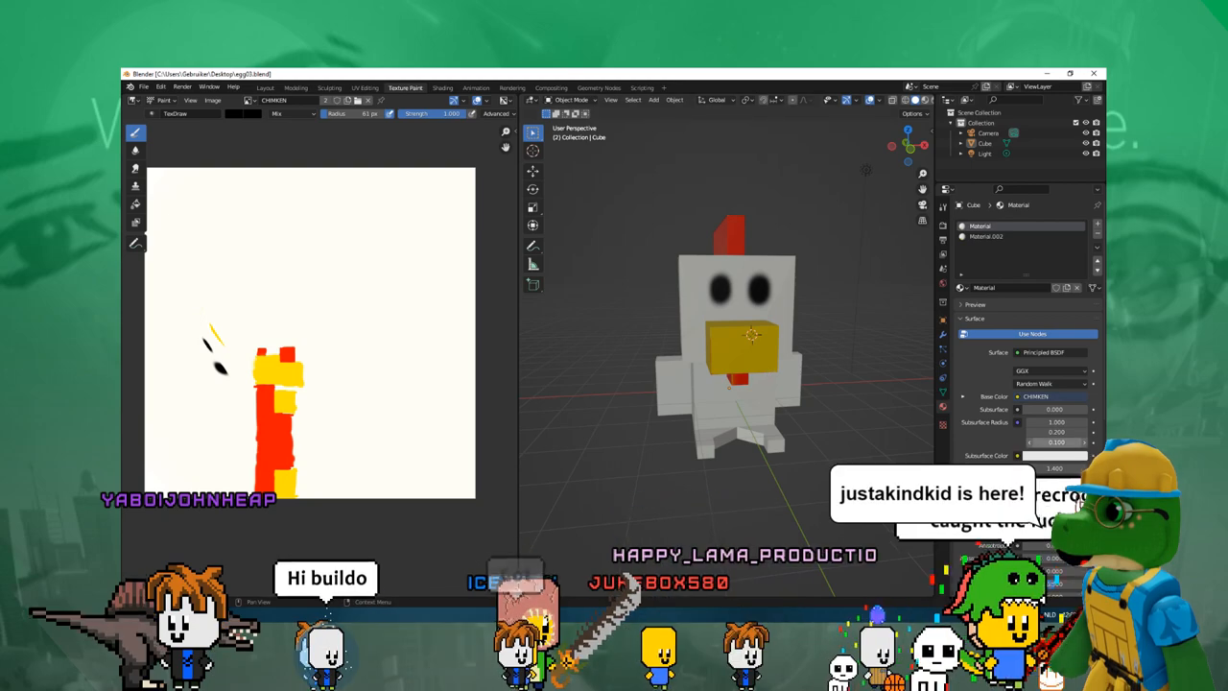
Step: Paint a stroke onto the chicken's texture in Texture Paint
left_click_drag(729, 335, 633, 388)
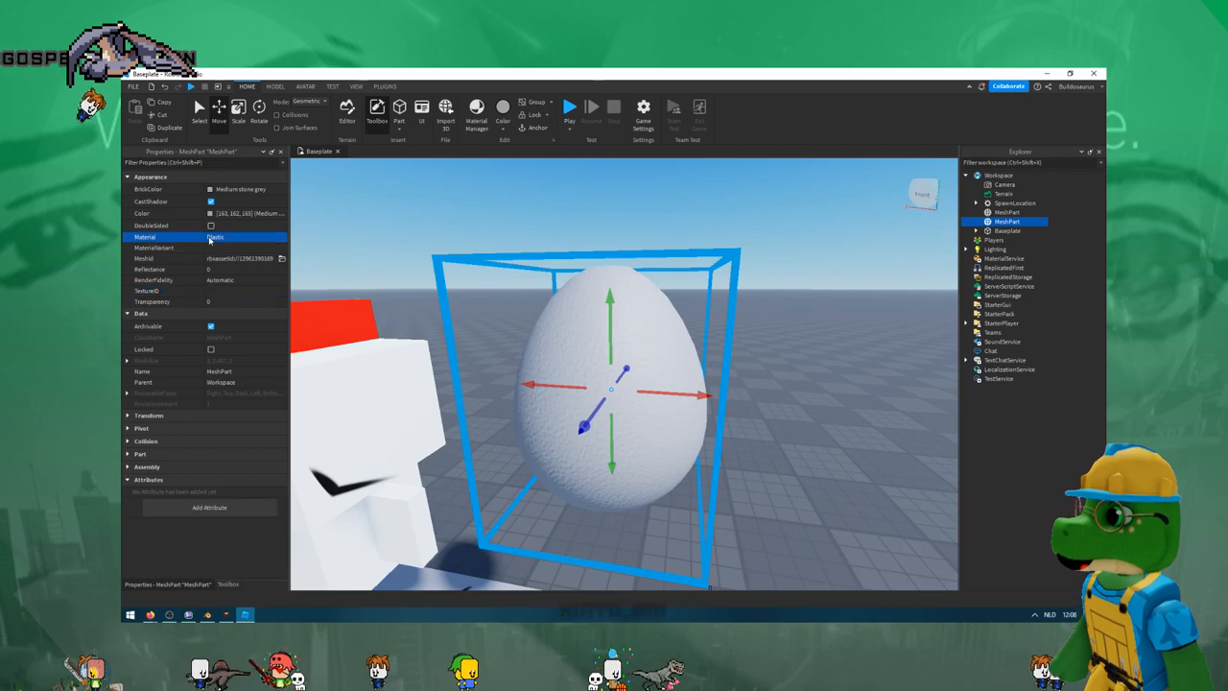
Step: Set the egg's material to Glass in Properties
left_click(245, 238)
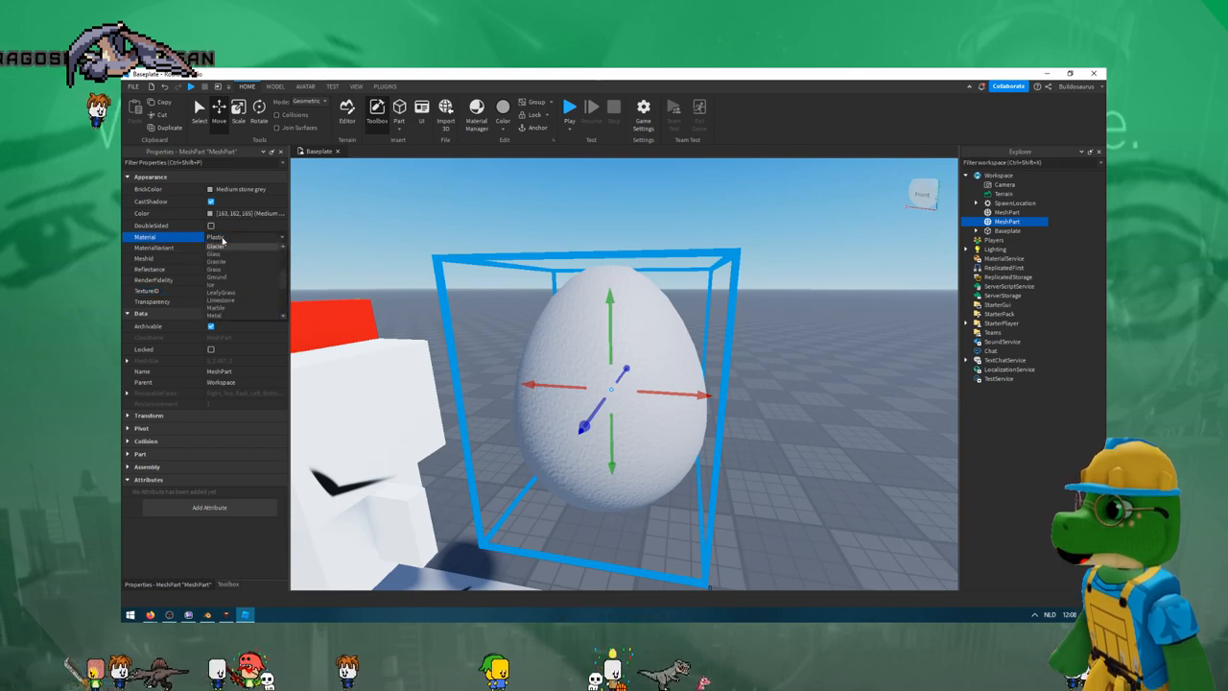
left_click(213, 254)
type("0.8")
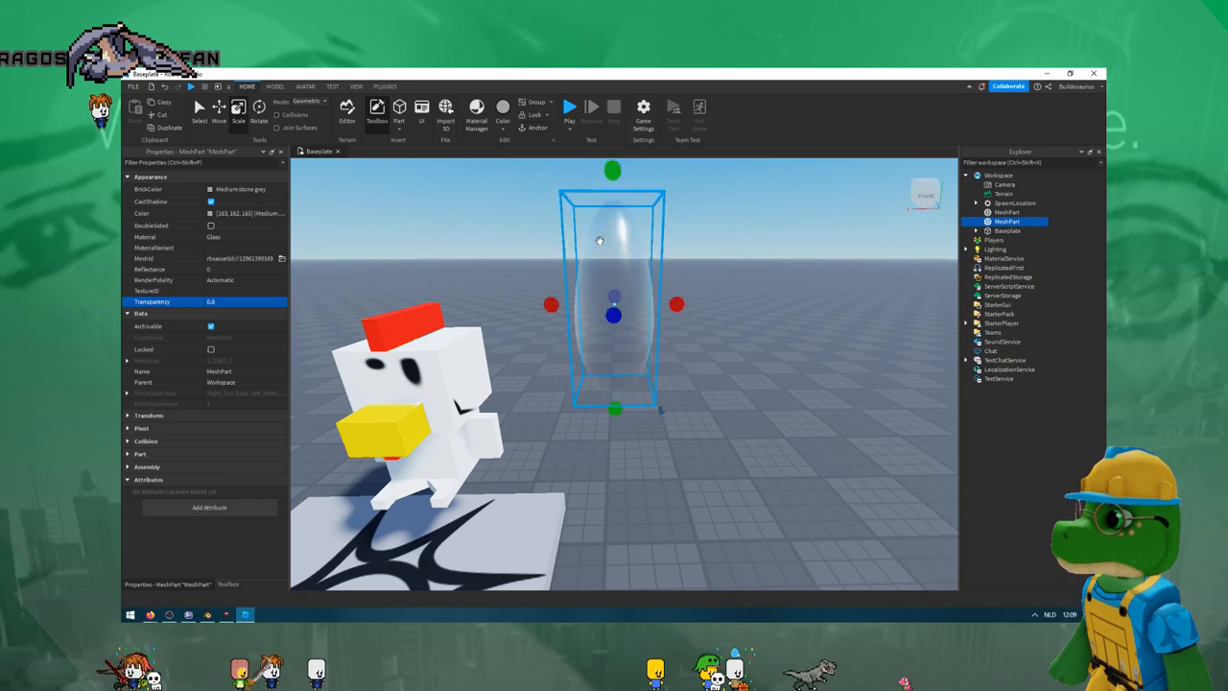
left_click(277, 87)
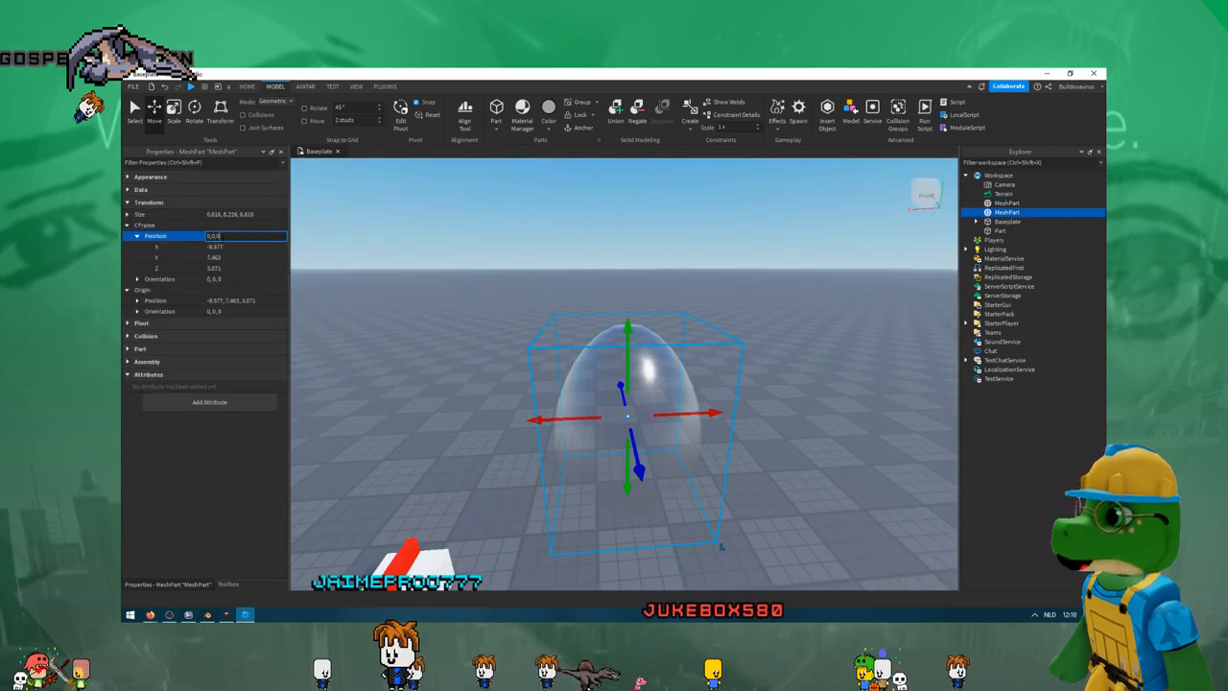
Step: Adjust the egg's transparency and placement so it encloses the chicken
left_click(1007, 222)
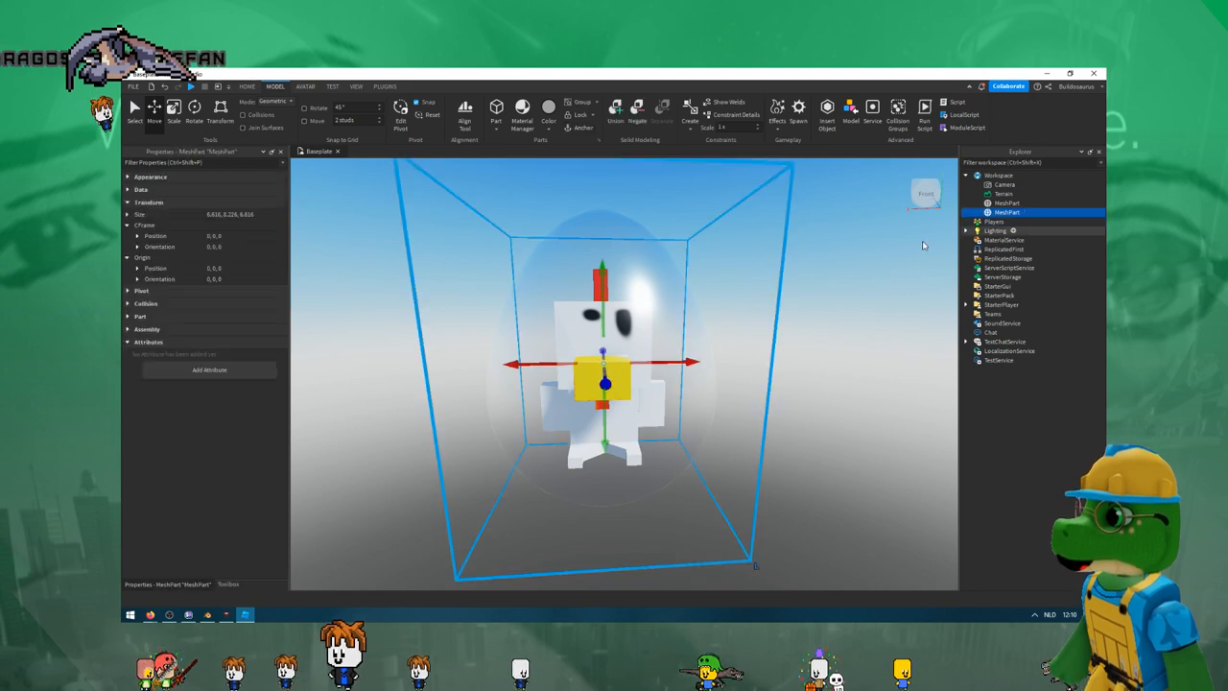
left_click(127, 176)
type("0.6")
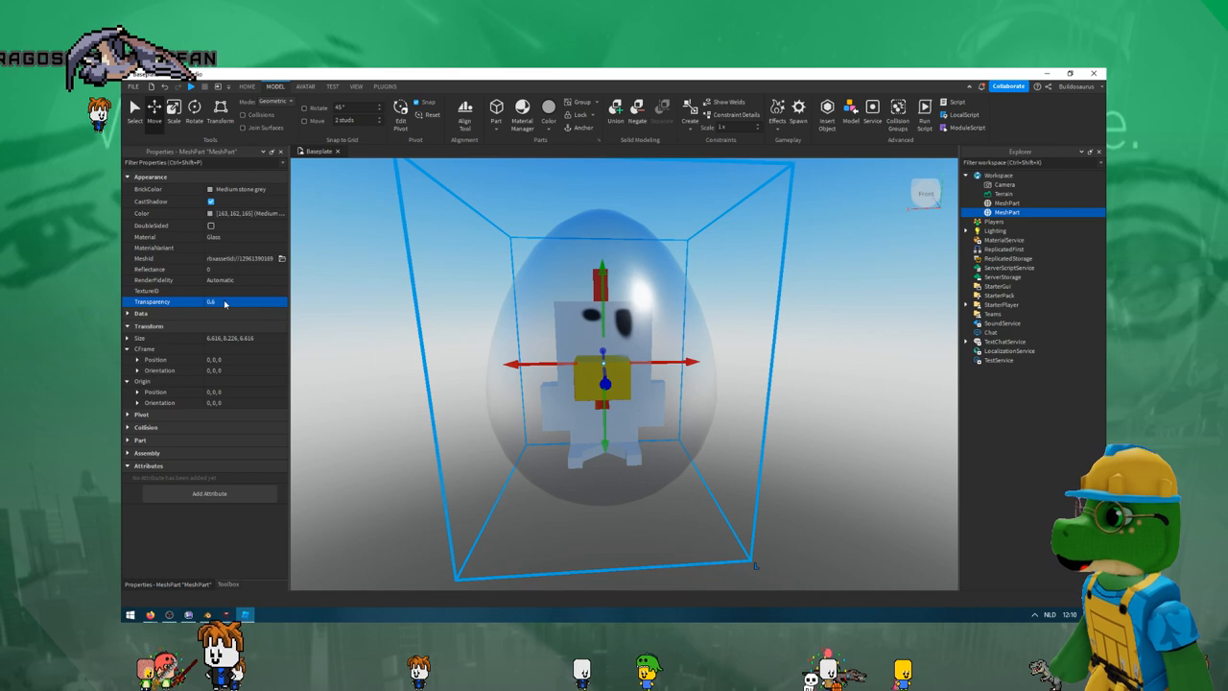
left_click(172, 238)
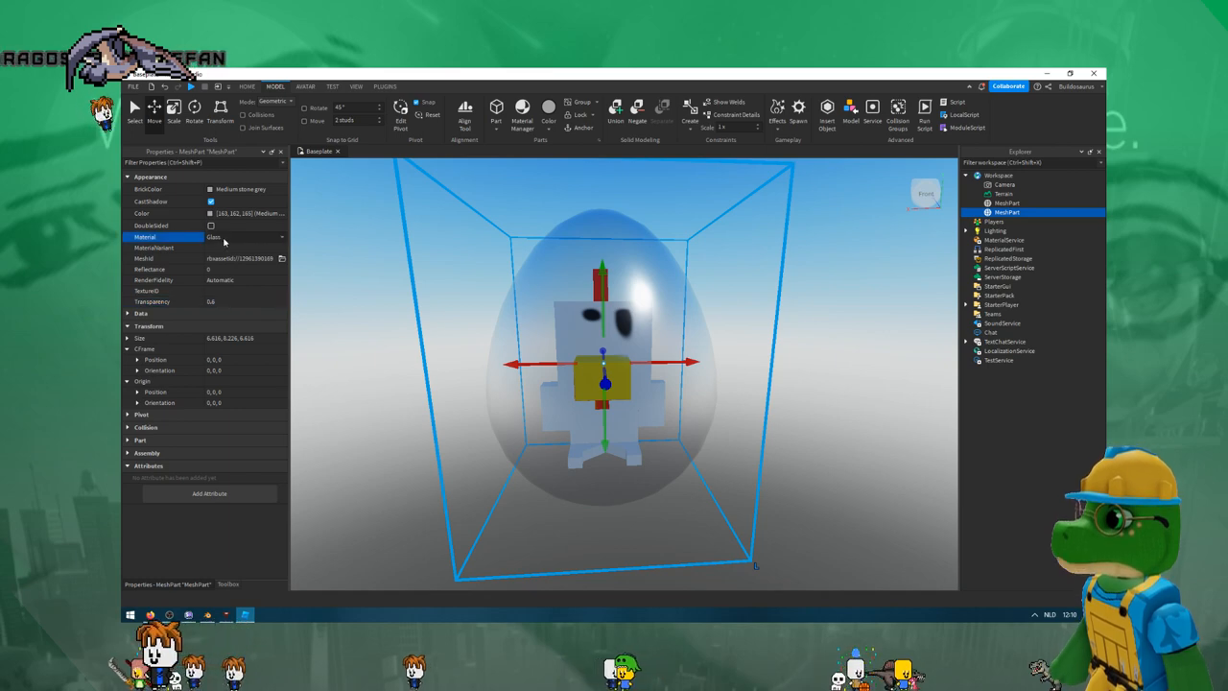